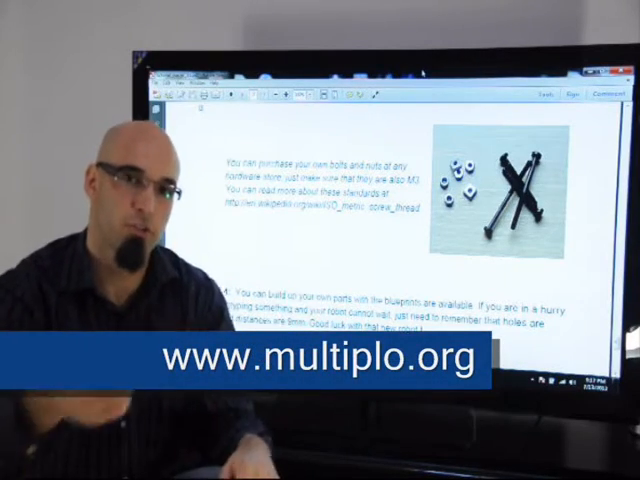
{"action": "scroll", "scroll_direction": "down", "scroll_amount": 3}
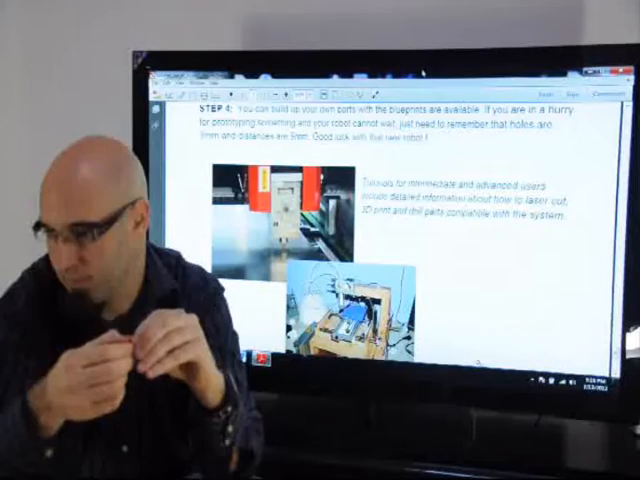